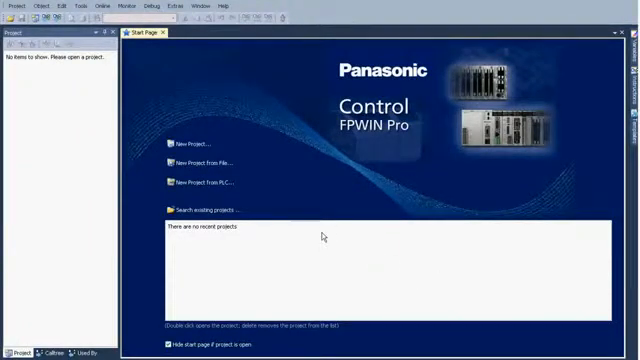
- Create a new project from the Start Page with Ladder Diagram (LD) as the program language
{"action": "left_click", "coordinate": [196, 144]}
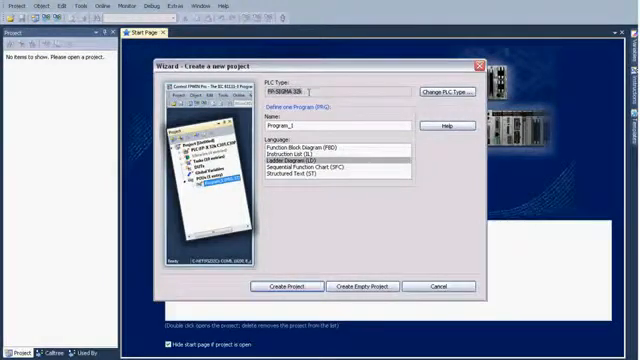
{"action": "left_click", "coordinate": [444, 92]}
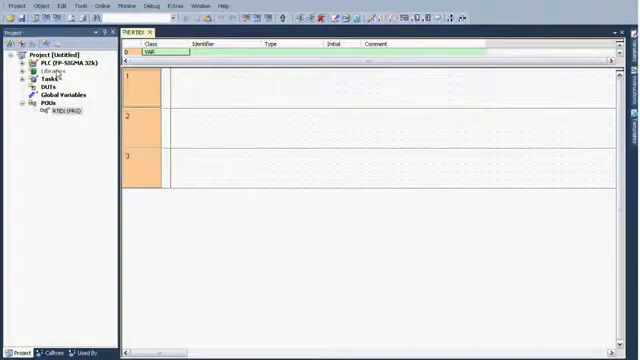
- Bring up the Libraries context menu in the project tree to add the RTEX library
{"action": "right_click", "coordinate": [44, 72]}
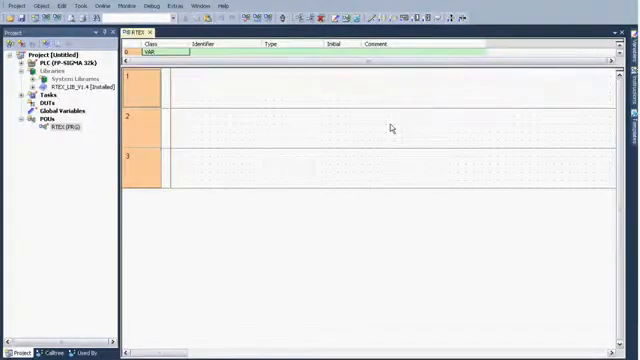
{"action": "mouse_move", "coordinate": [342, 132]}
{"action": "type", "text": "ServoOnOff"}
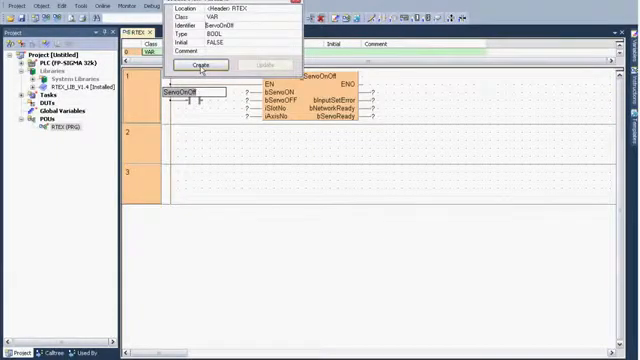
- Declare ServoOnOff as a VAR of type BOOL for the servo block's input contact
{"action": "left_click", "coordinate": [204, 64]}
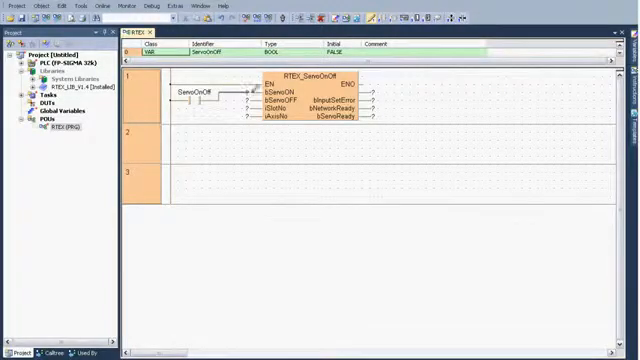
{"action": "mouse_move", "coordinate": [262, 146]}
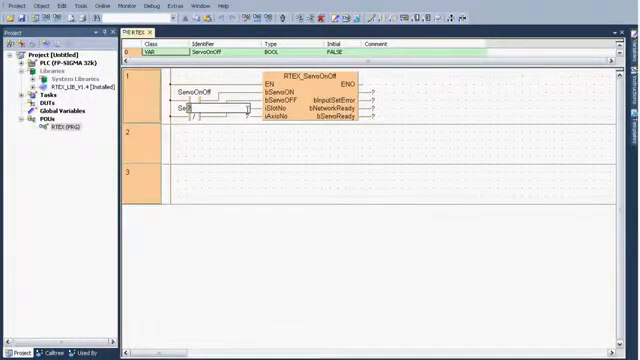
- Assign ServoOnOff to the second contact on the servo block's sServoOFF input
{"action": "type", "text": "ServoOnOff"}
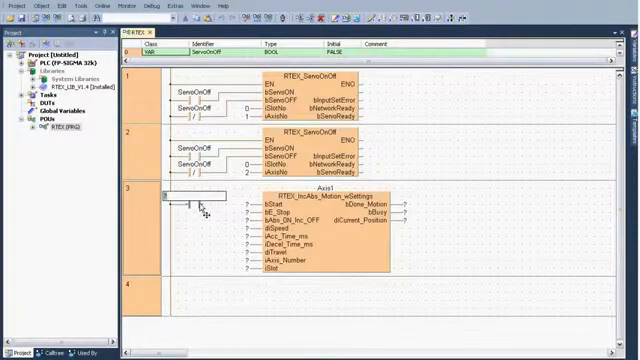
- Name rung 3's move-block contact Start and declare it as a new variable
{"action": "type", "text": "StartAxis1"}
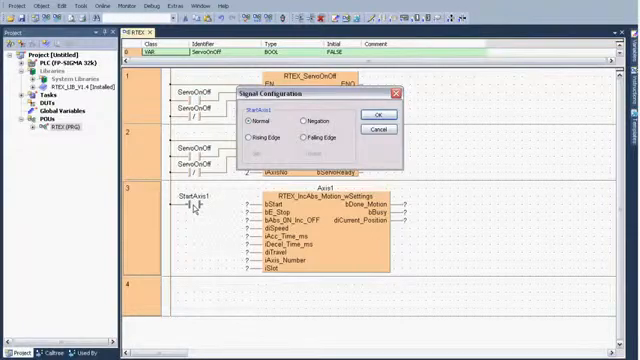
{"action": "left_click", "coordinate": [274, 138]}
{"action": "type", "text": "Resta"}
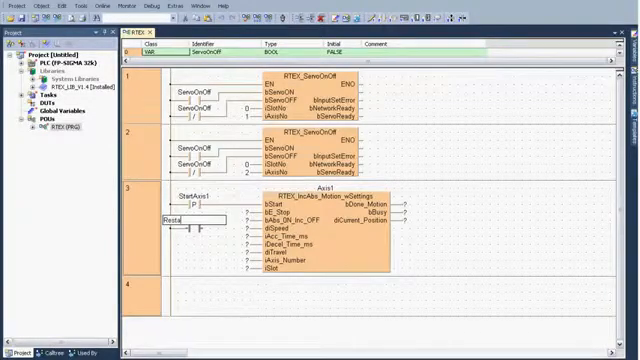
{"action": "left_click", "coordinate": [204, 220]}
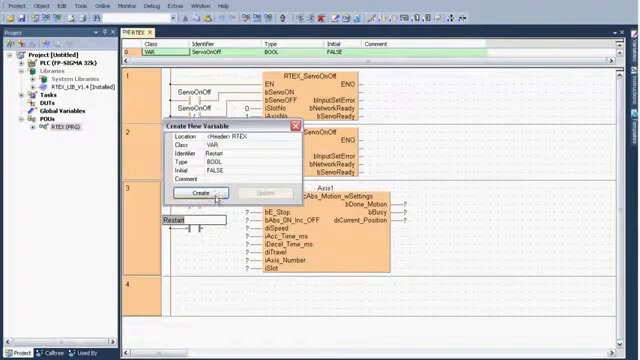
{"action": "left_click", "coordinate": [200, 194]}
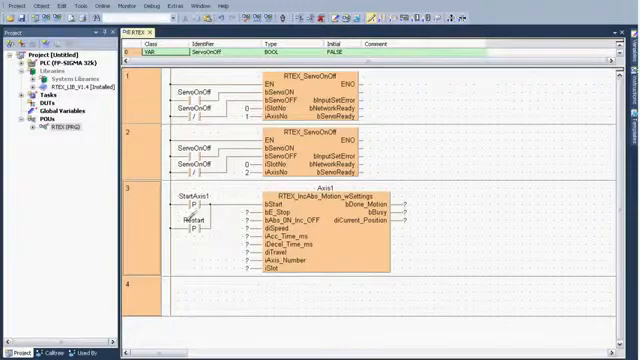
{"action": "mouse_move", "coordinate": [320, 188]}
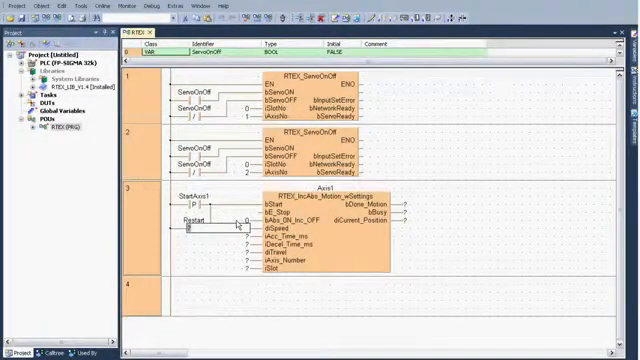
- Enter the move value 100000 into the axis move block's parameter input
{"action": "type", "text": "1000000"}
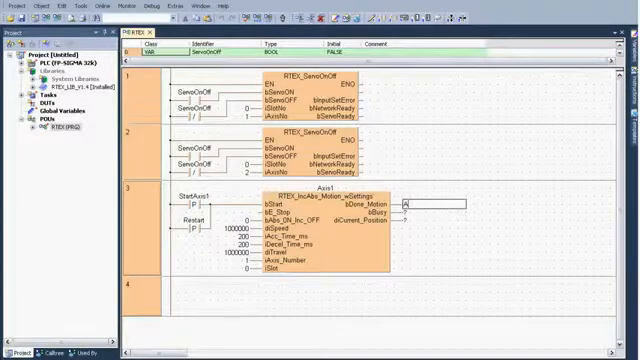
- Assign Axis1Done to the Done output and begin an Axis-named variable on the position output
{"action": "type", "text": "Axis1Done"}
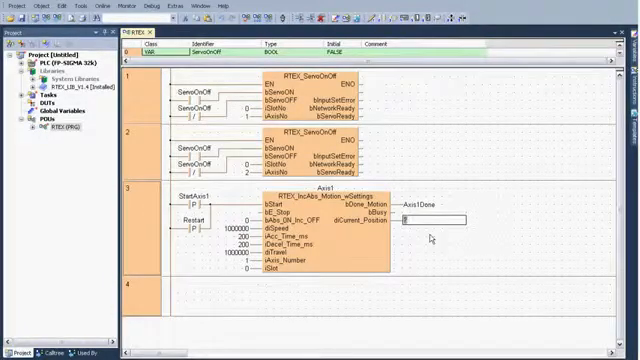
{"action": "type", "text": "Axis"}
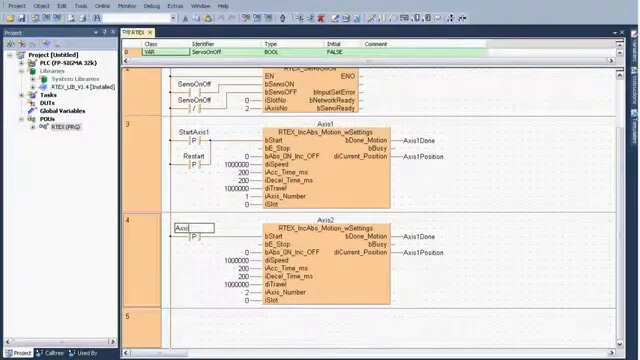
- Set Axis1Done as the start contact of rung 4's second-axis incremental move block
{"action": "type", "text": "Axis1Done"}
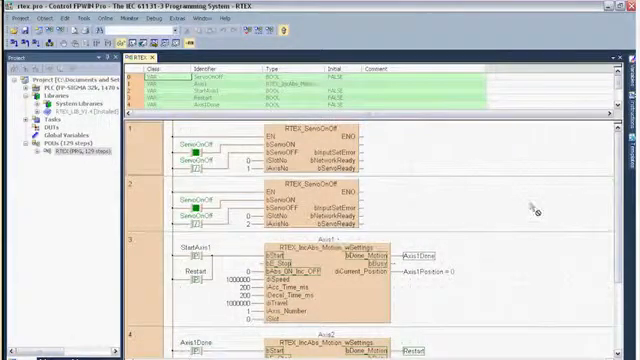
- Scroll the online-monitored ladder to view rungs 3 and 4 with both axis move blocks
{"action": "scroll", "scroll_direction": "down", "scroll_amount": 3}
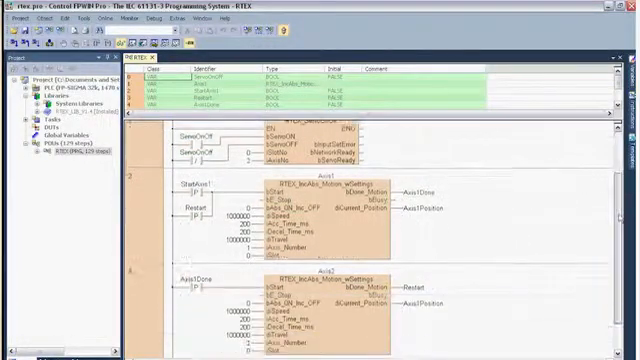
{"action": "scroll", "scroll_direction": "down", "scroll_amount": 3}
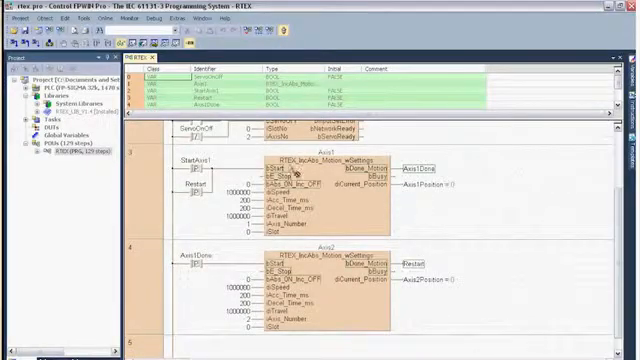